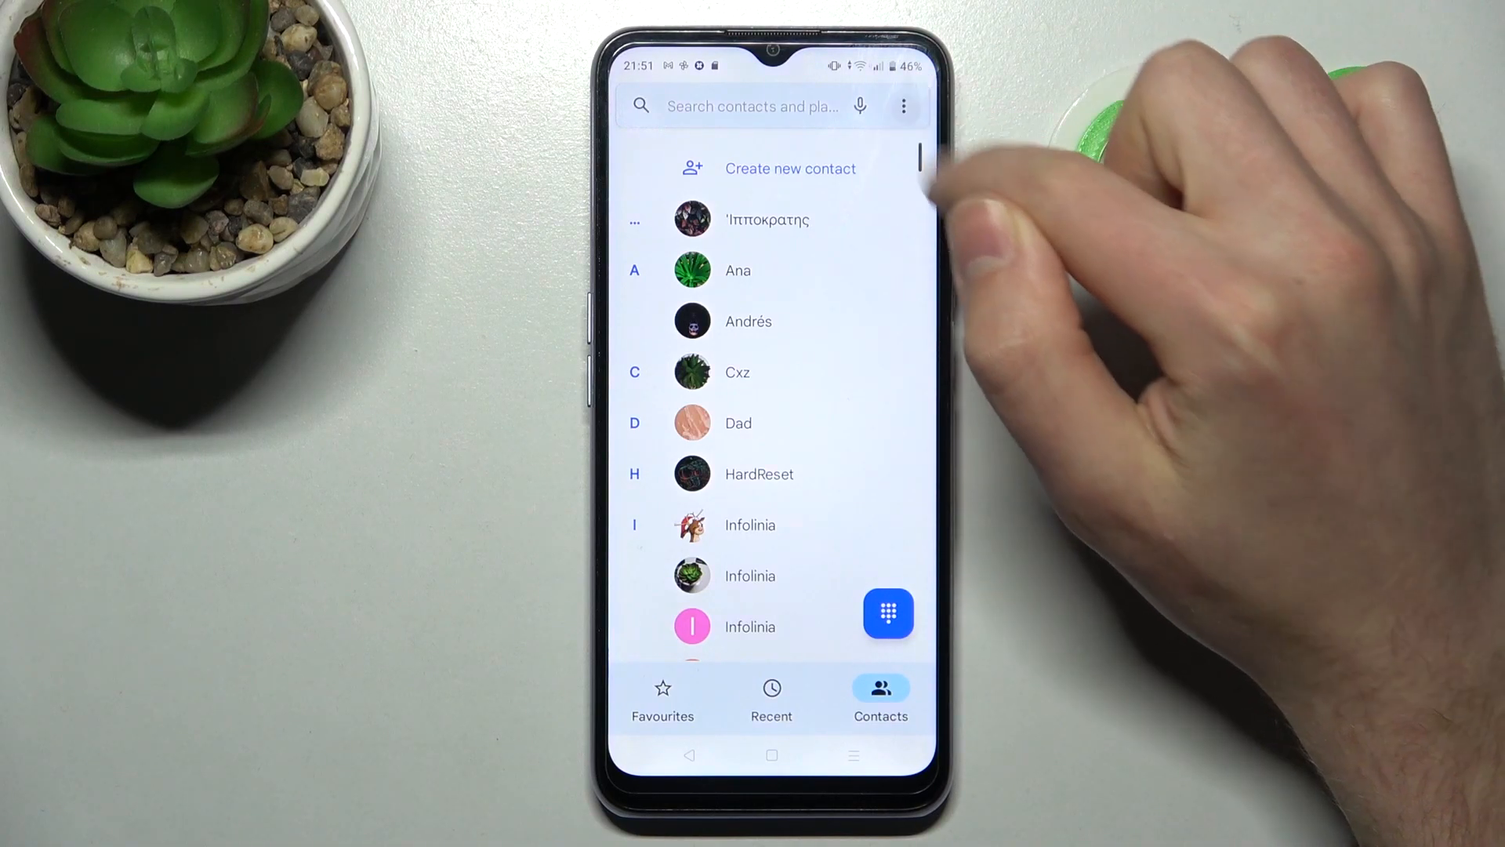
# Open the Phone app's Settings from the dialer's three-dot menu.
pyautogui.click(904, 106)
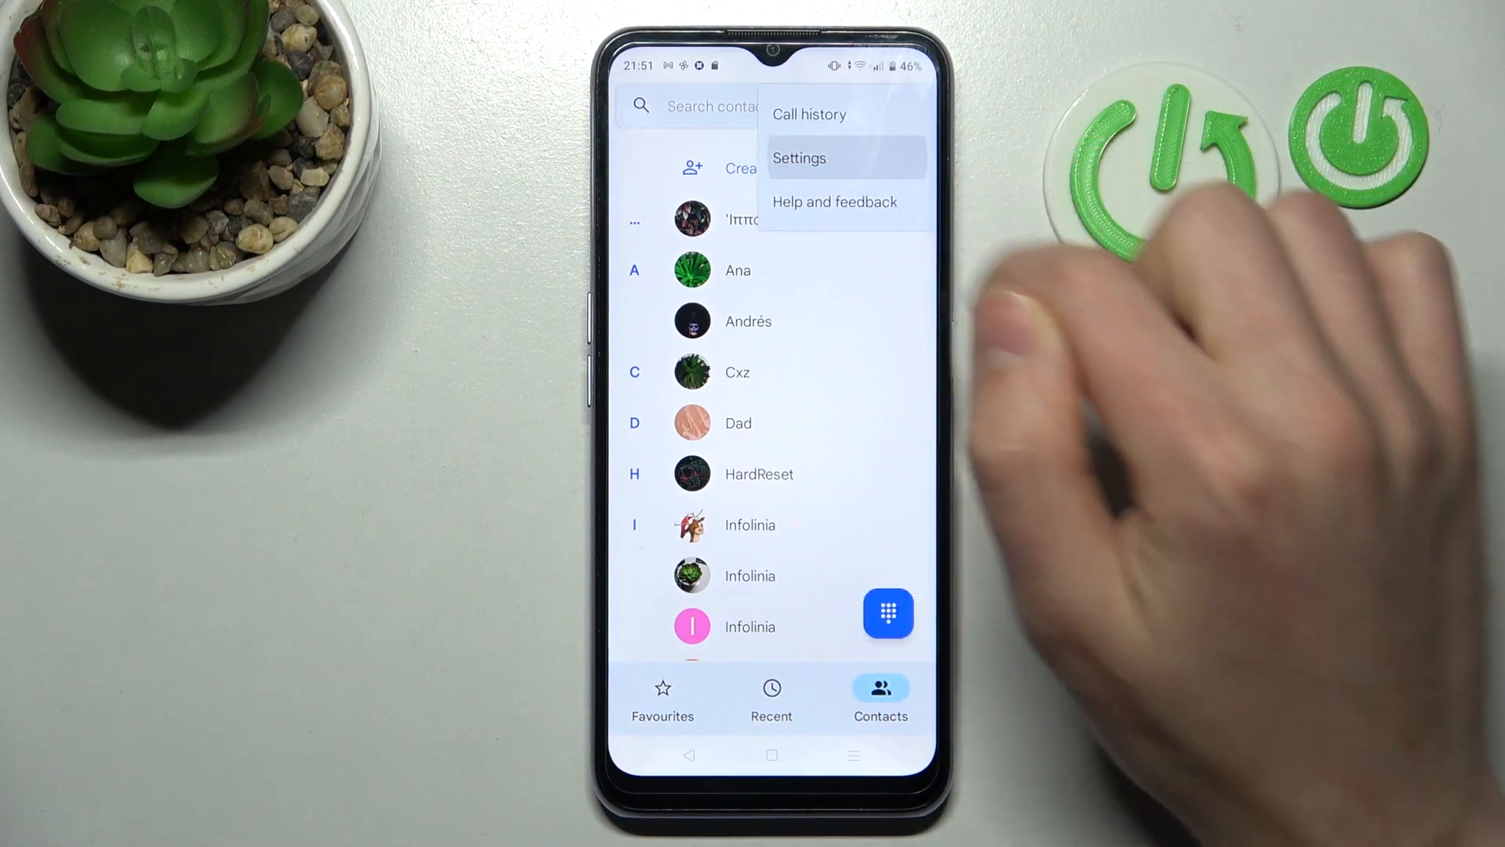
pyautogui.click(799, 157)
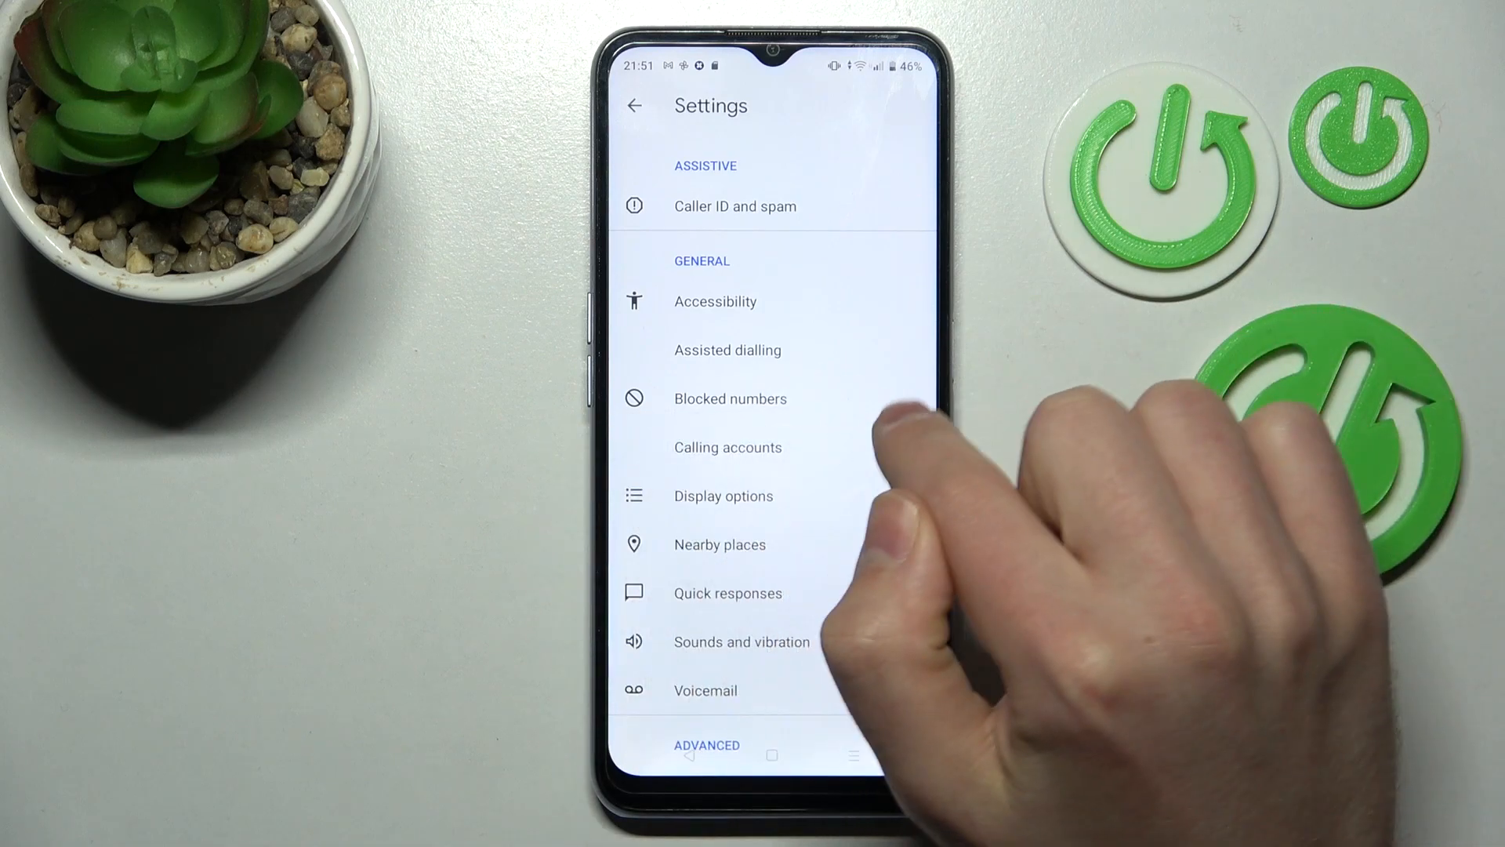
pyautogui.click(729, 398)
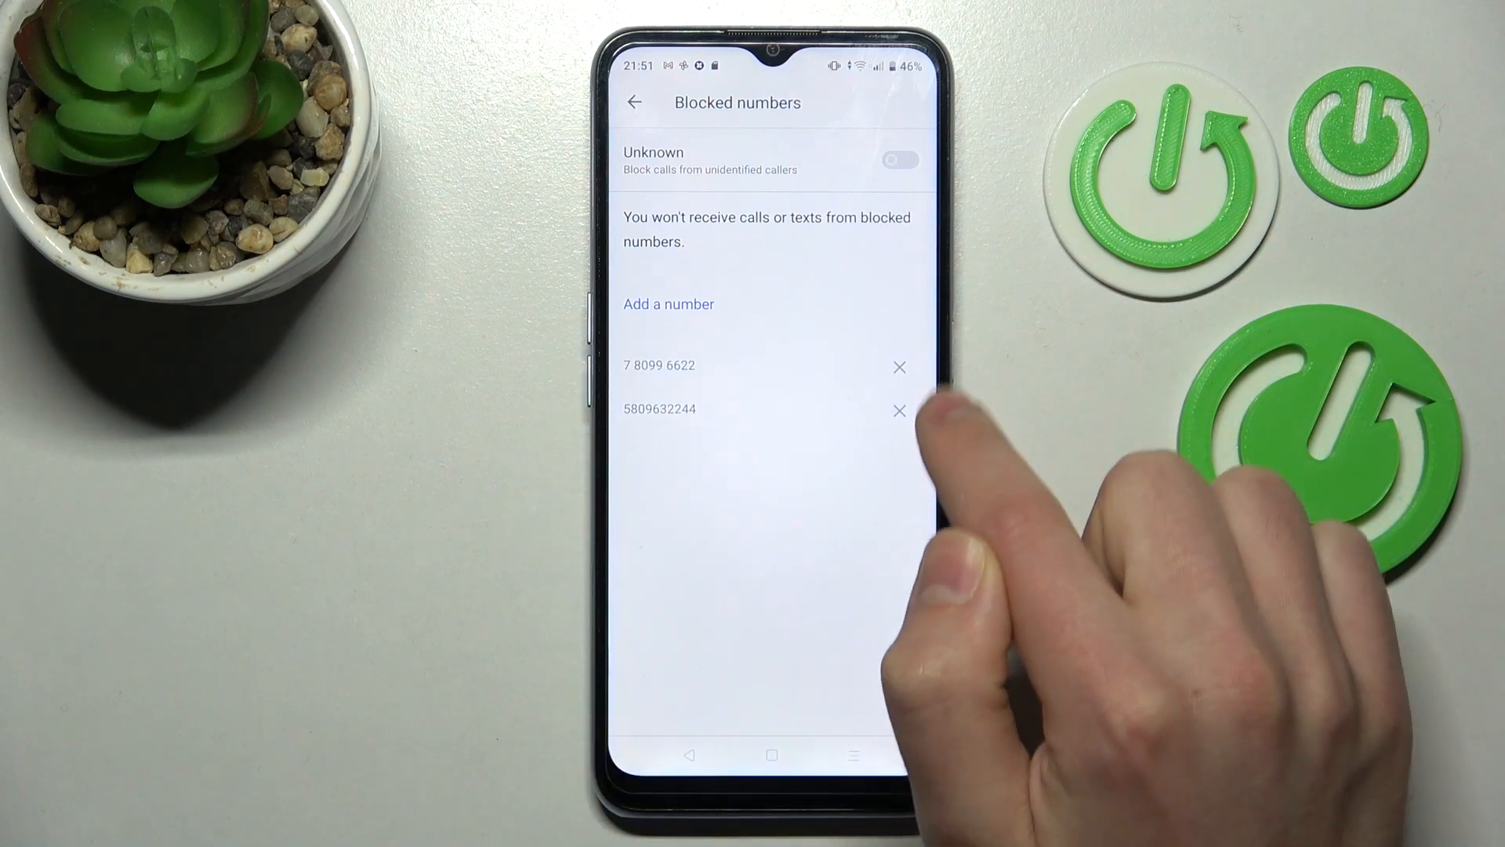
pyautogui.click(899, 410)
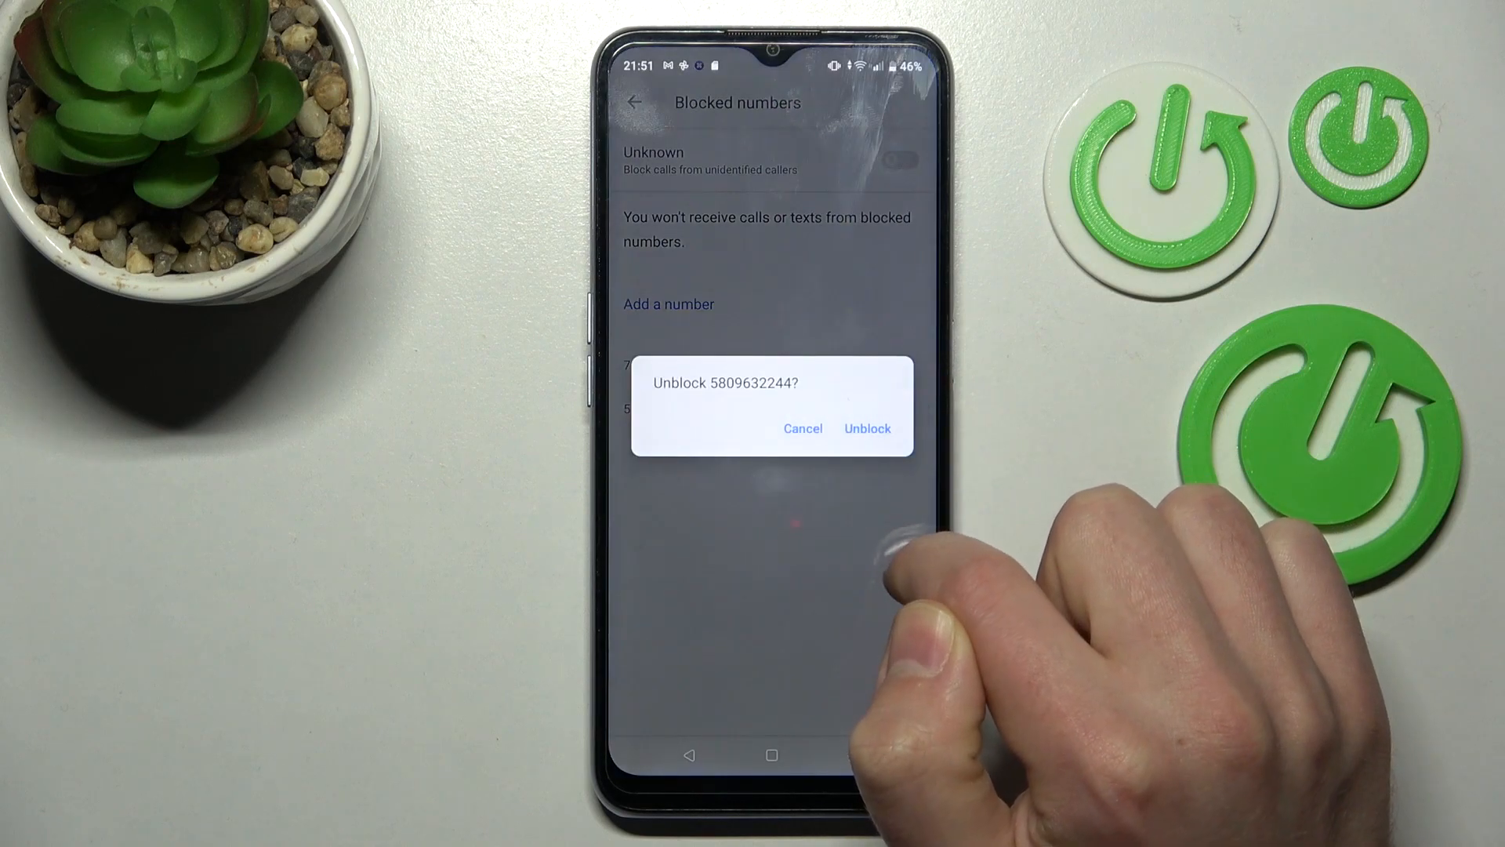
pyautogui.click(866, 428)
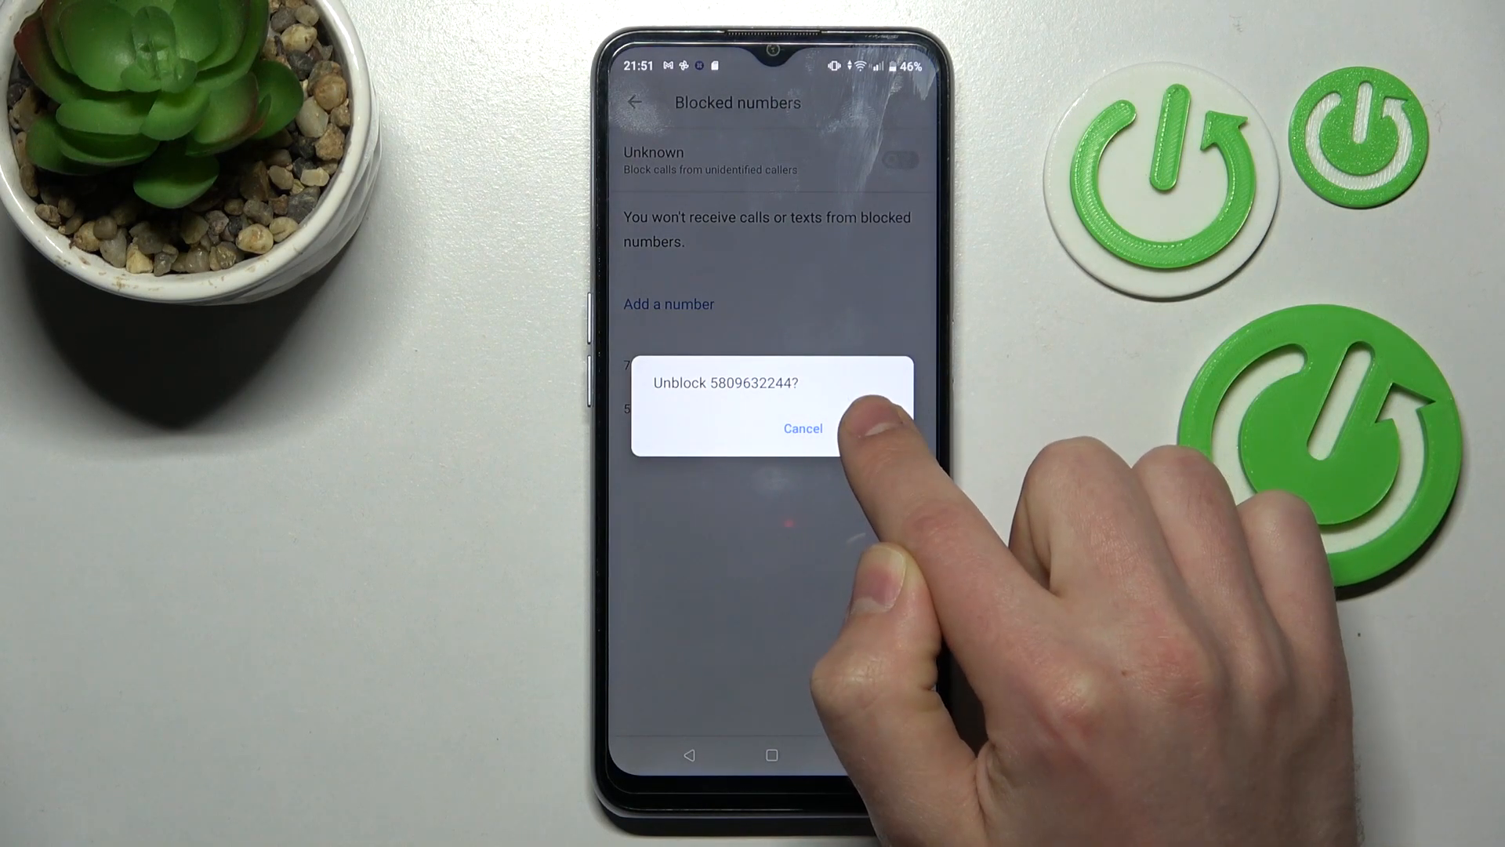
pyautogui.click(864, 428)
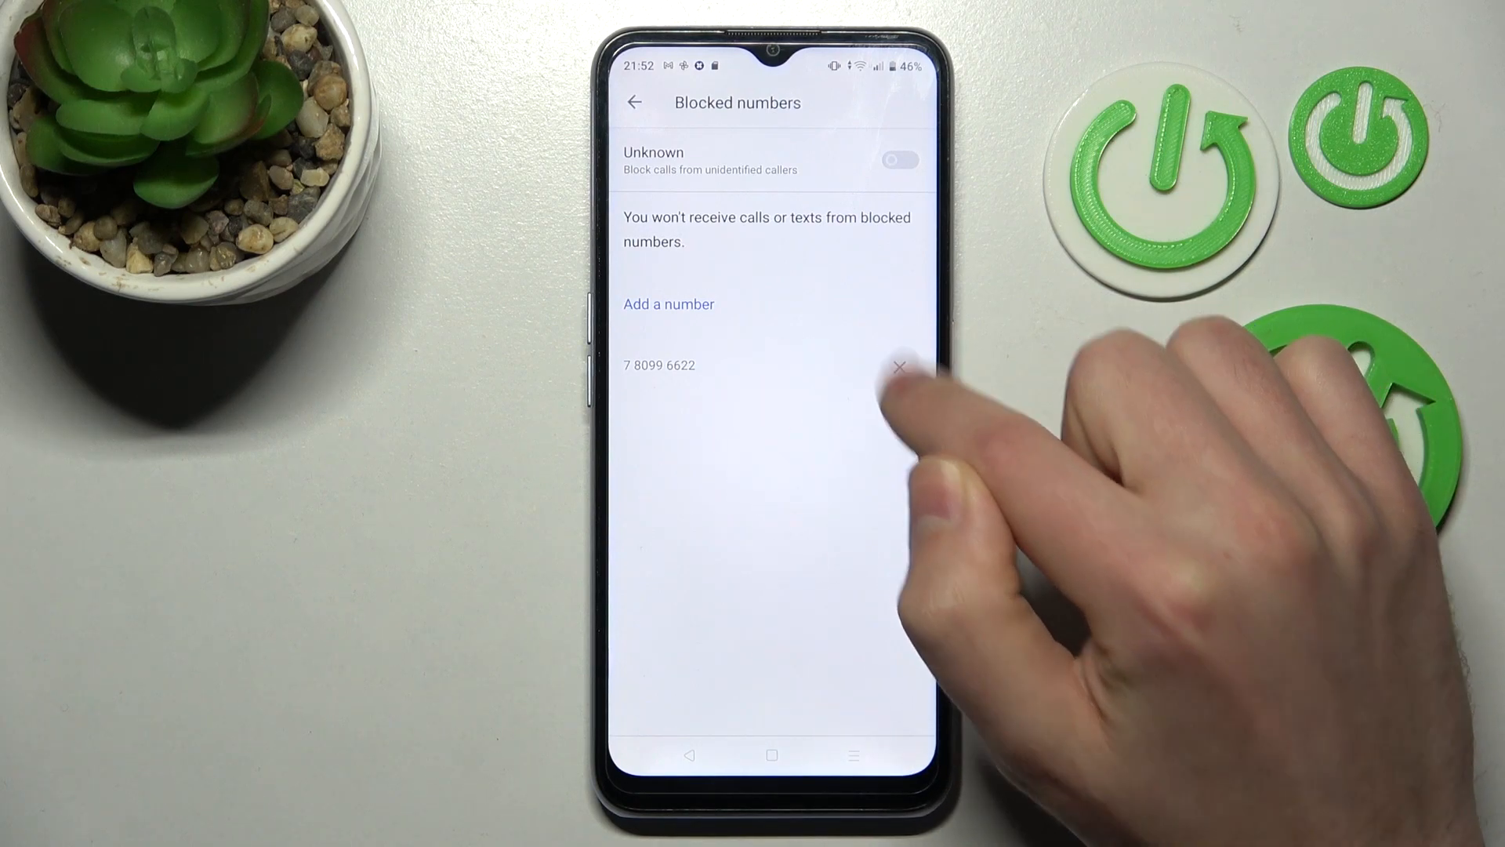
# Unblock 7 8099 6622 and confirm, leaving the blocked list empty.
pyautogui.click(898, 367)
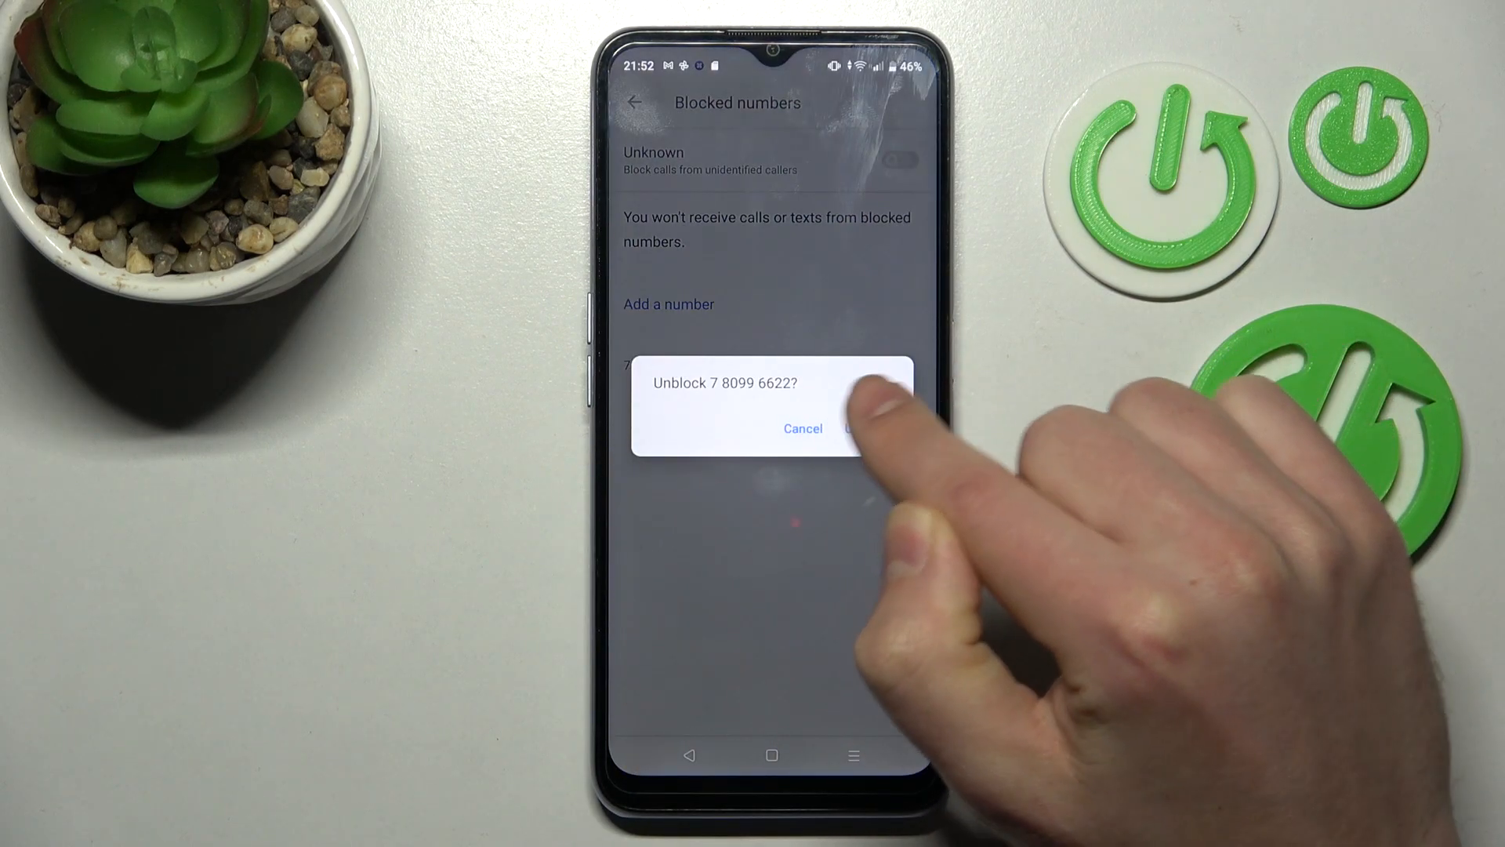
pyautogui.click(868, 428)
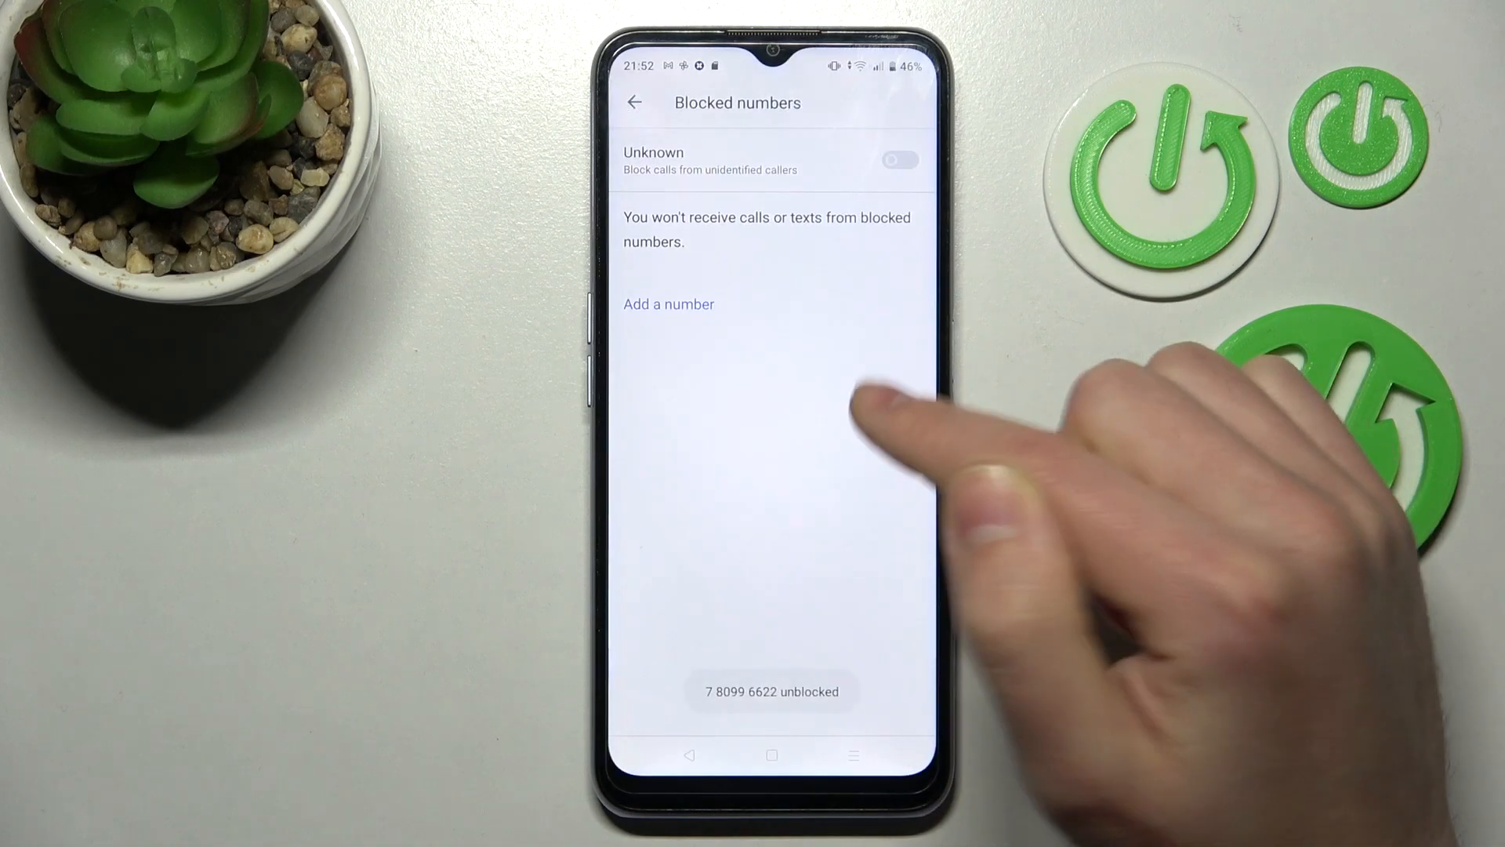